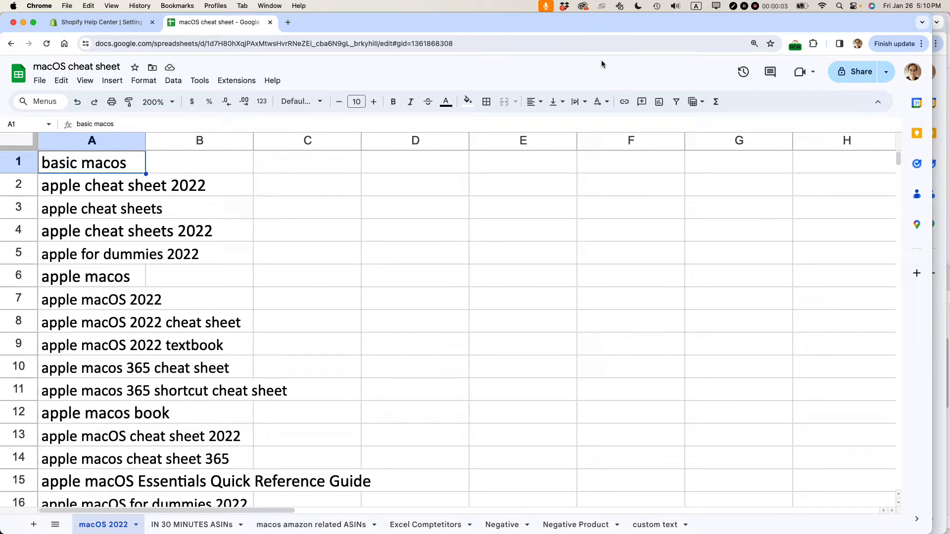
mouse_move(573, 100)
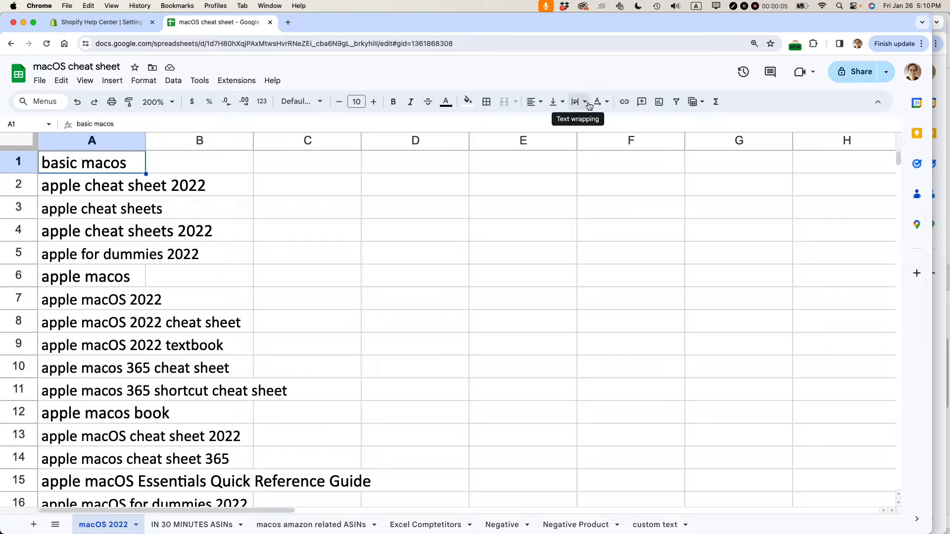
mouse_move(596, 101)
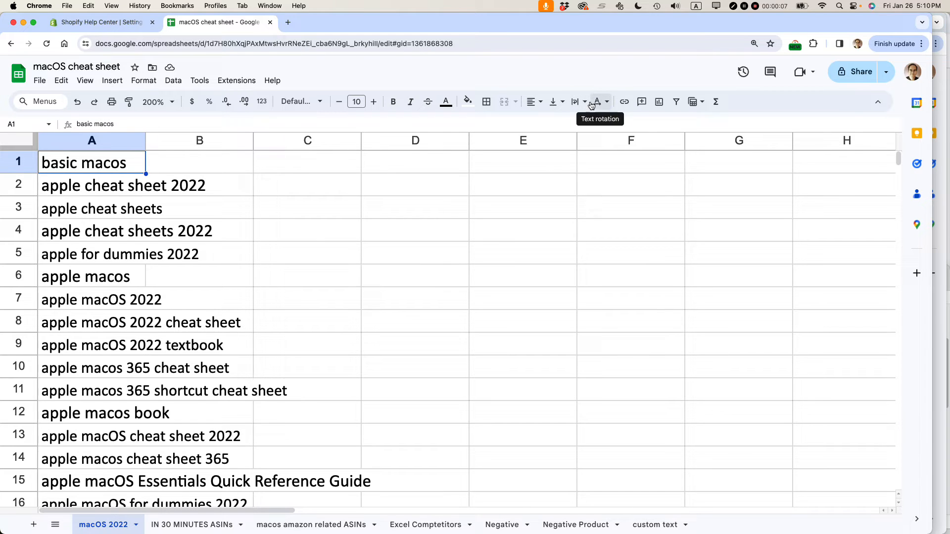
mouse_move(481, 226)
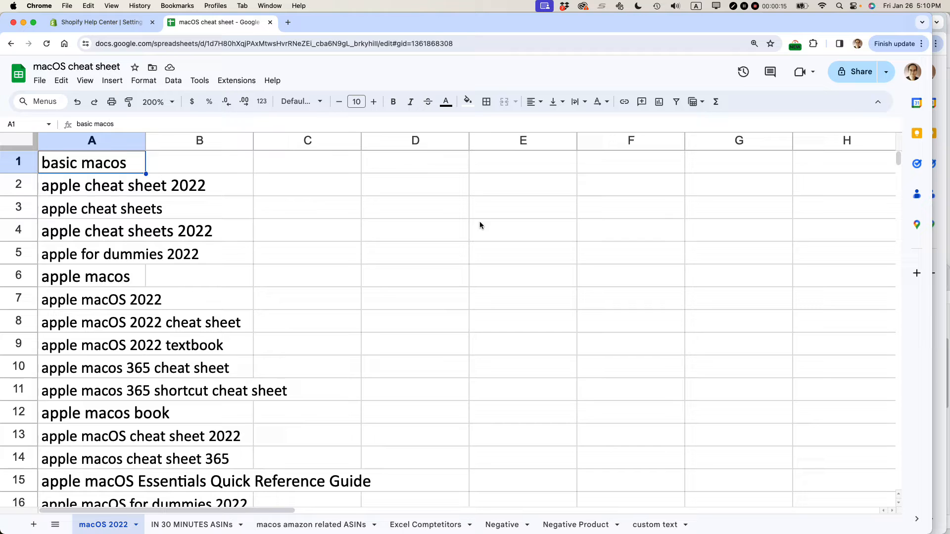
mouse_move(475, 223)
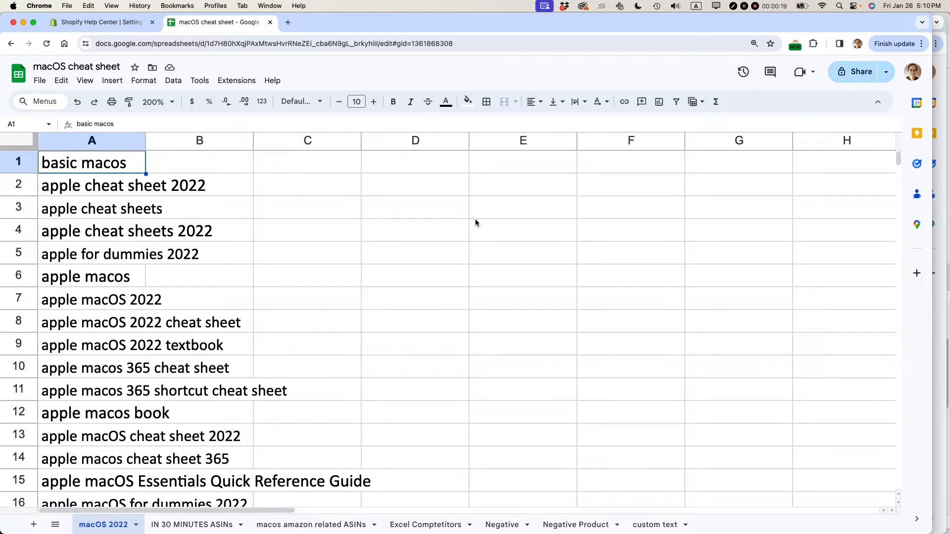
mouse_move(454, 220)
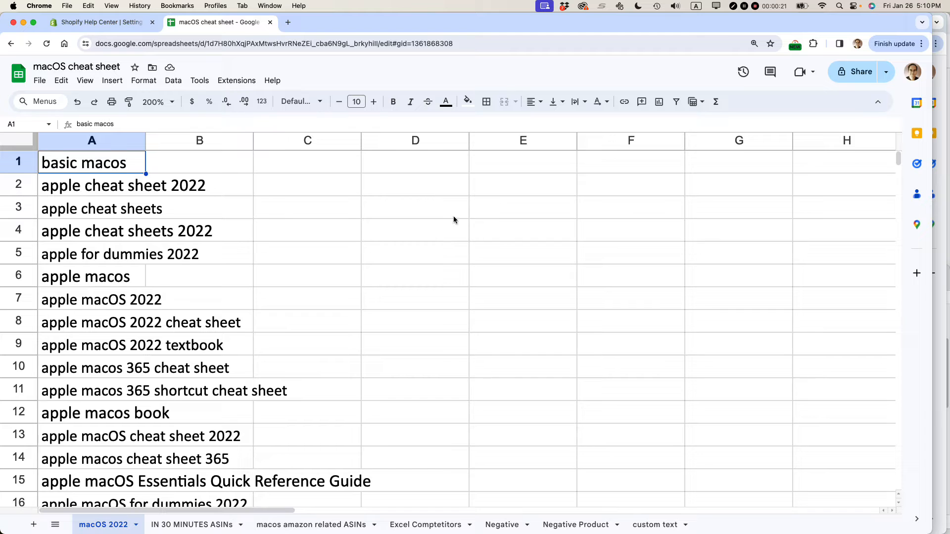
- Select the whole of column A and create a filter on the keyword list
scroll(down, 3)
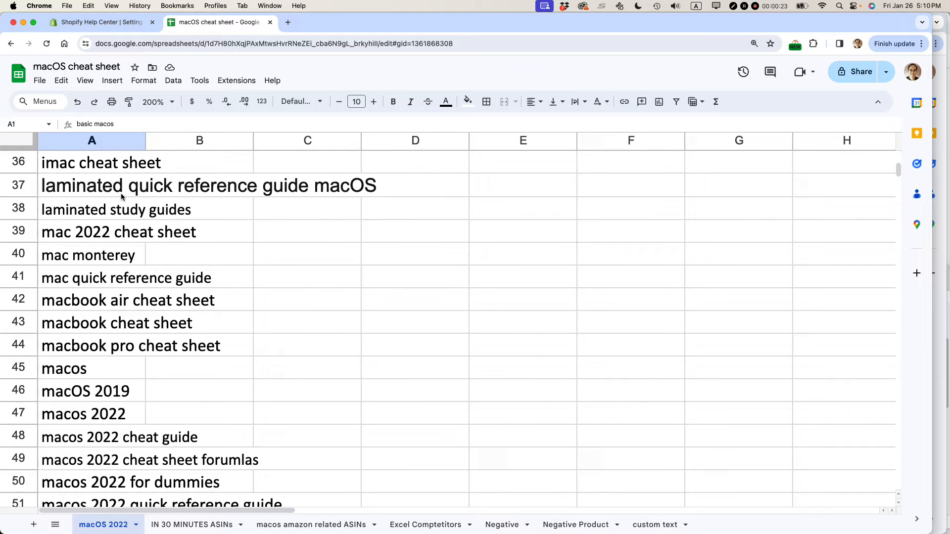
scroll(down, 3)
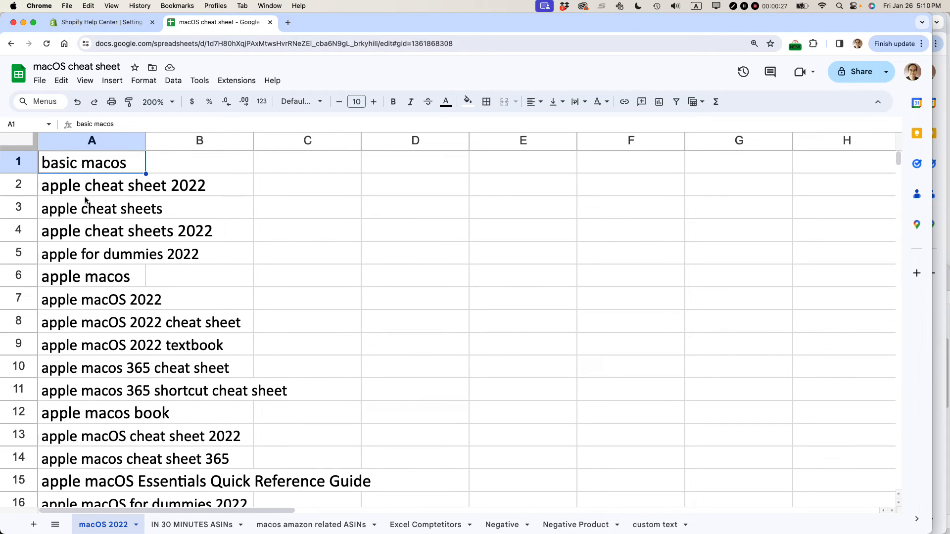
mouse_move(188, 203)
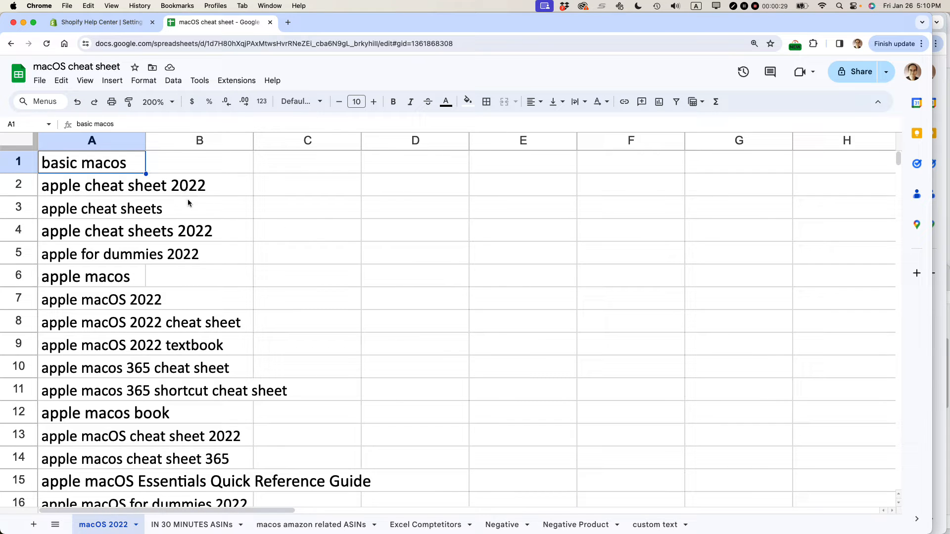
mouse_move(204, 188)
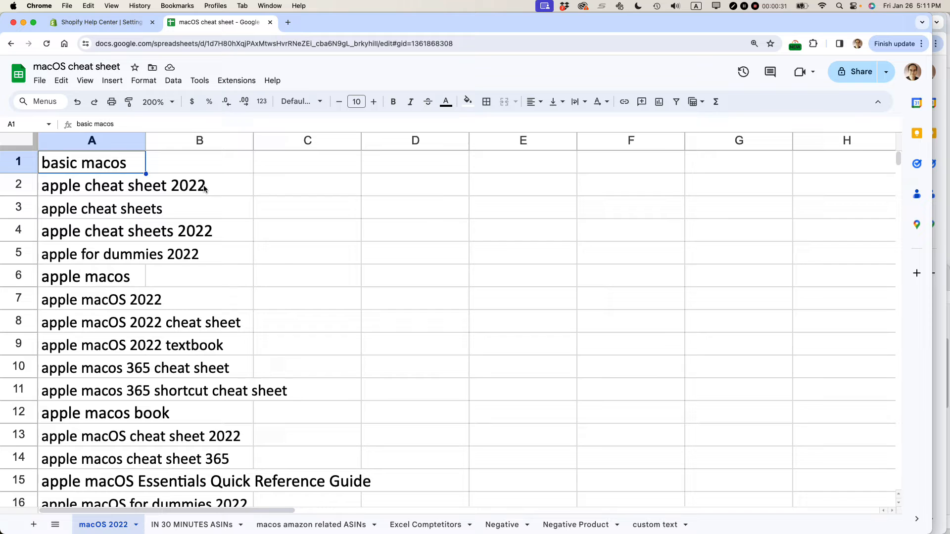
mouse_move(194, 272)
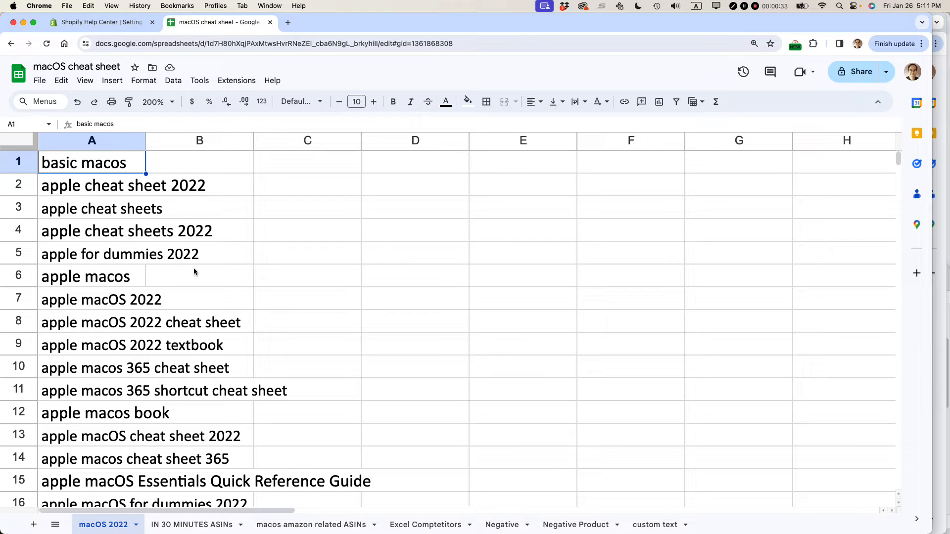
click(91, 140)
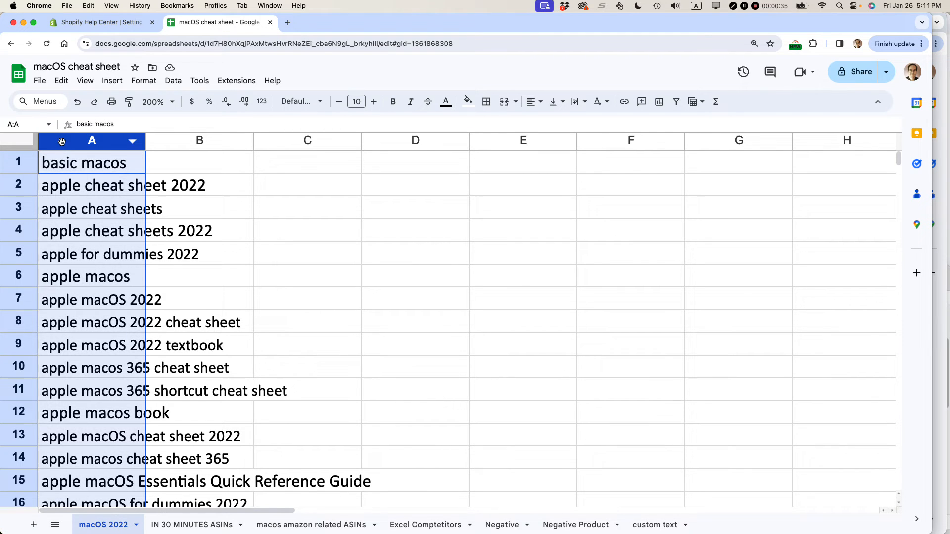
click(91, 140)
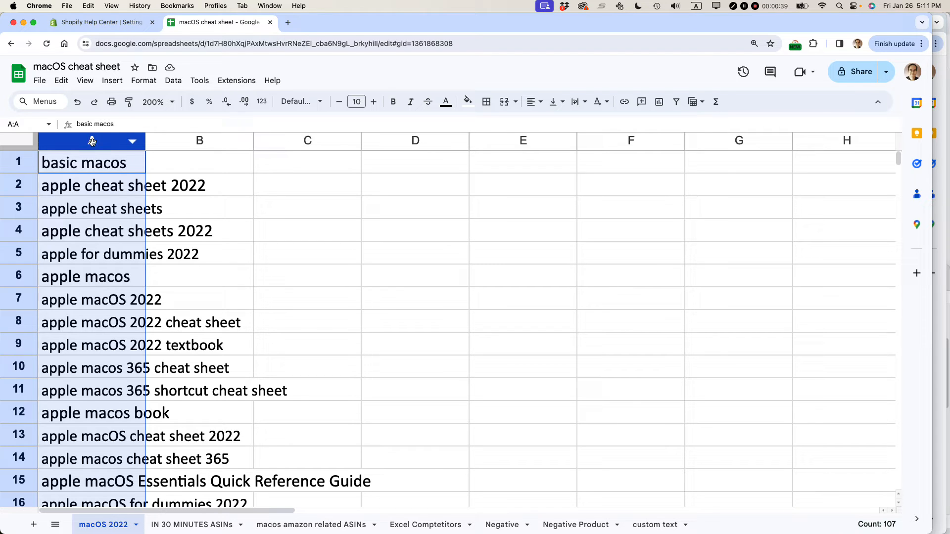
mouse_move(379, 142)
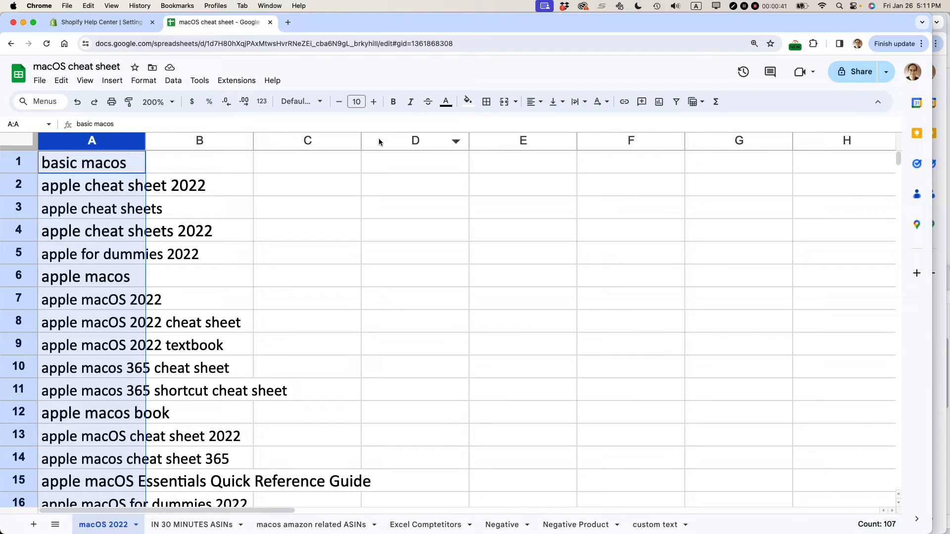
mouse_move(401, 141)
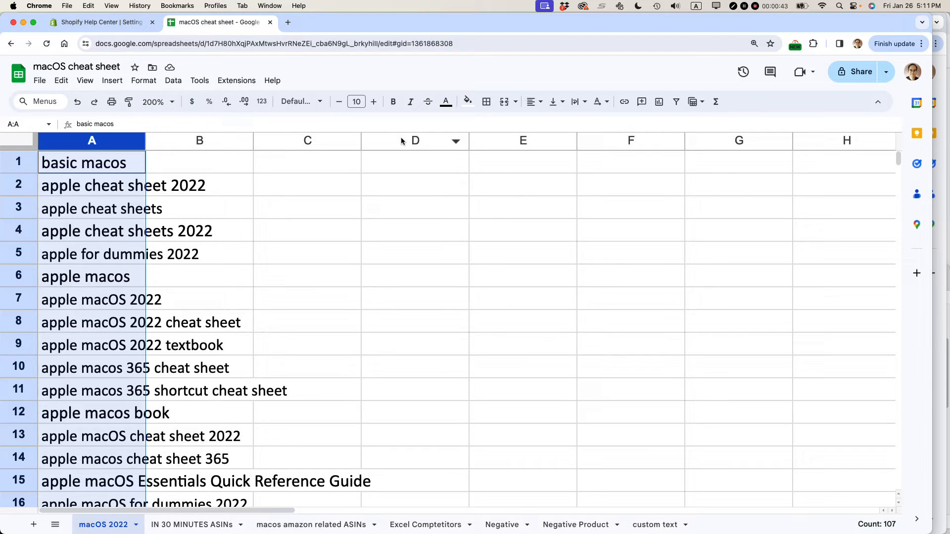
mouse_move(151, 146)
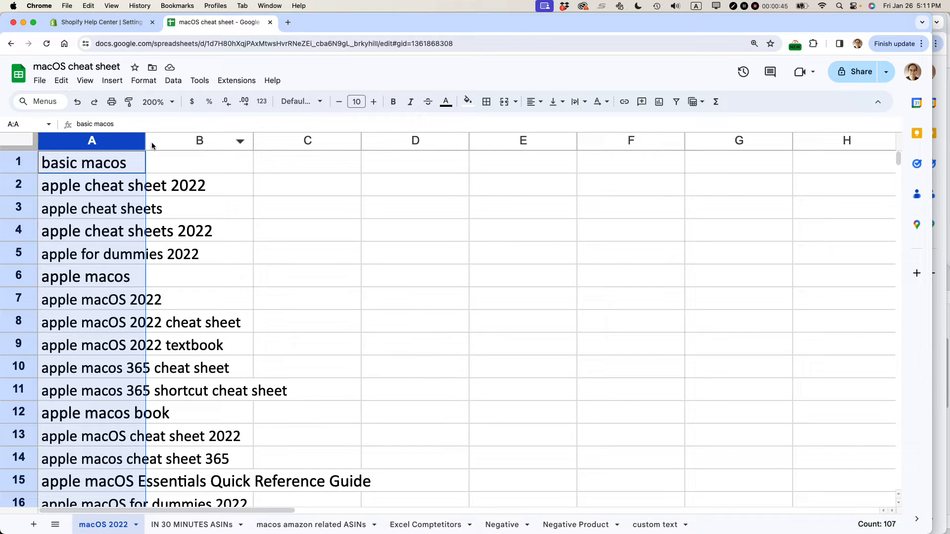
click(173, 80)
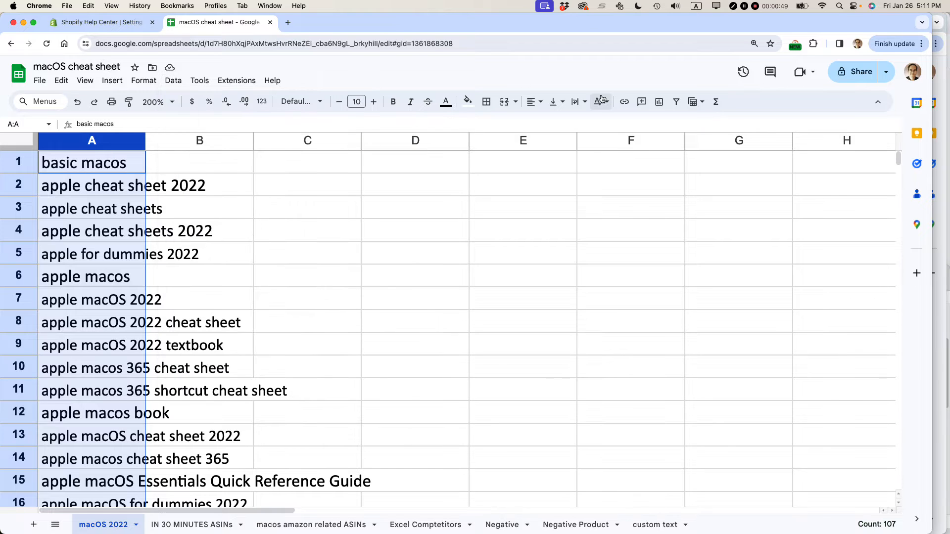
mouse_move(675, 101)
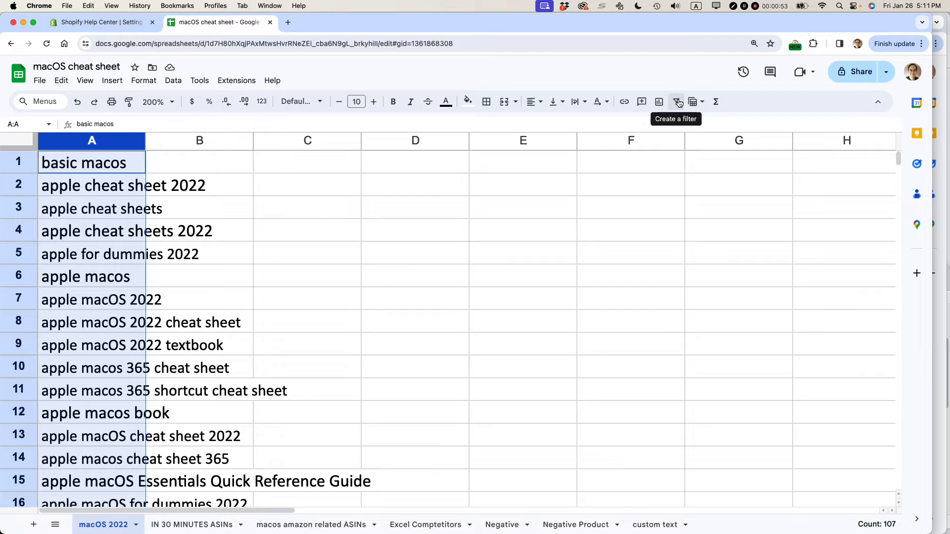
mouse_move(677, 101)
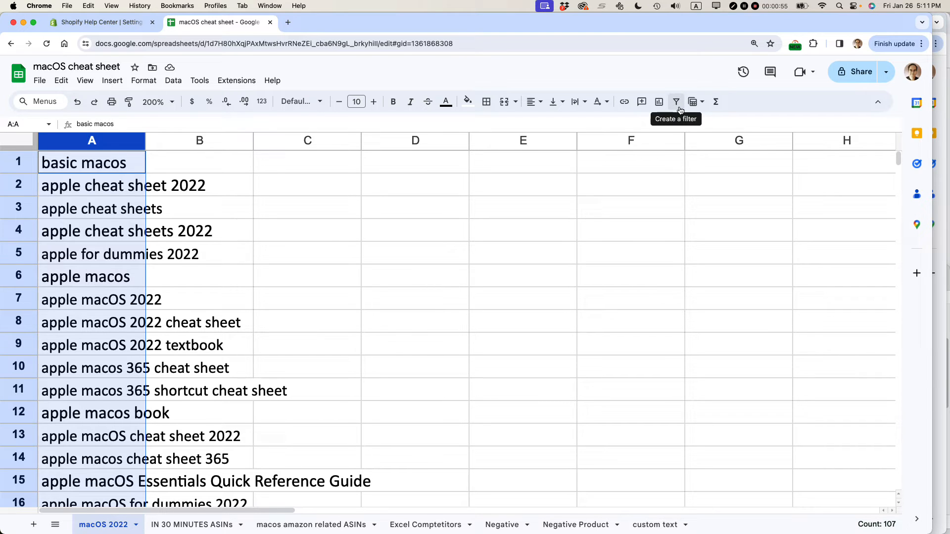
click(674, 101)
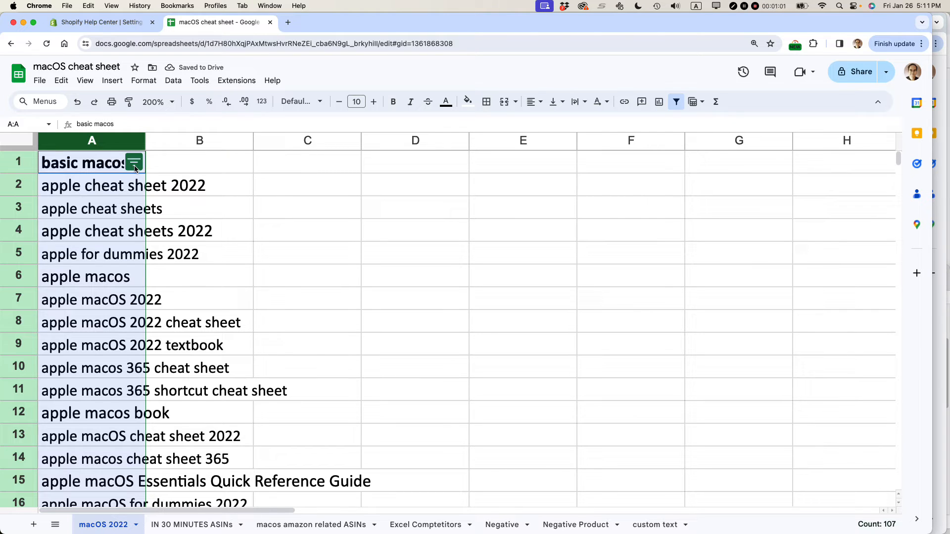
- Filter column A by the condition 'Text contains' with value 2022 and apply it
click(135, 163)
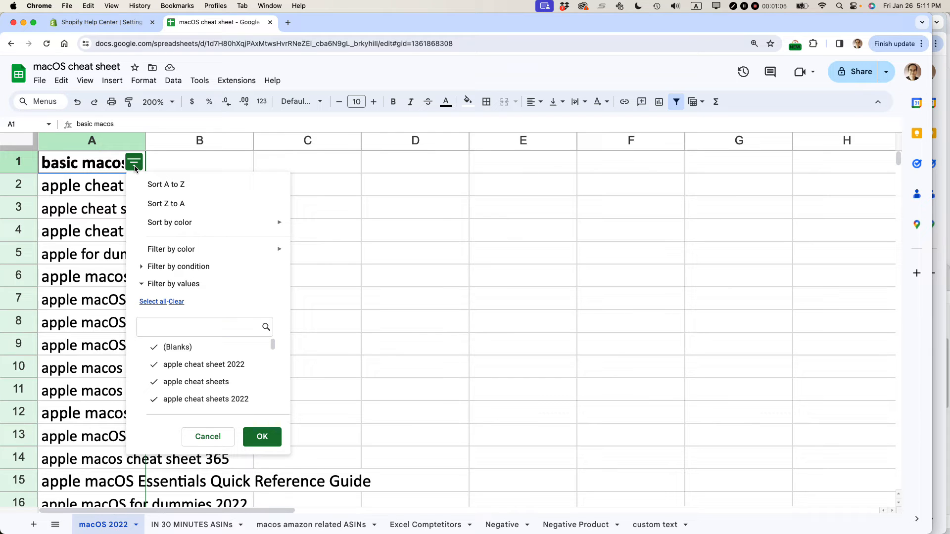
mouse_move(144, 268)
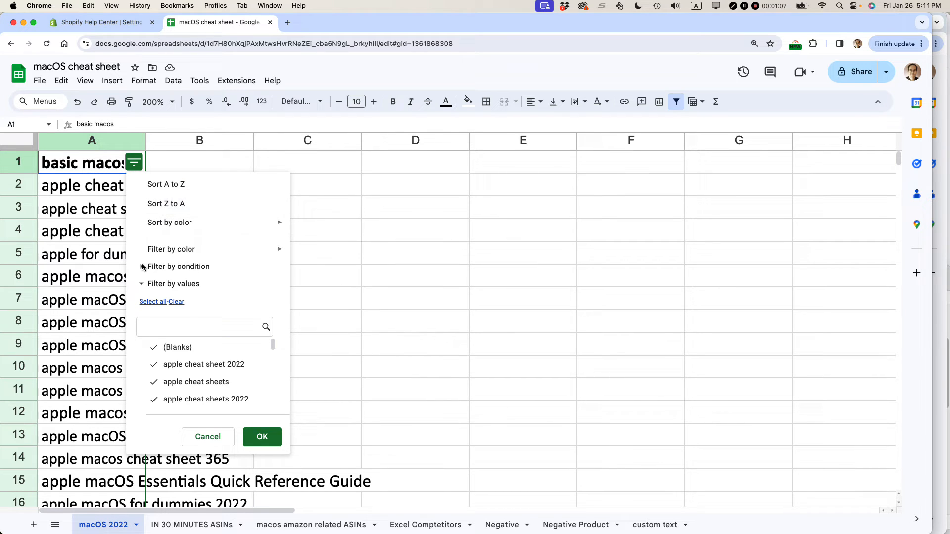
click(178, 266)
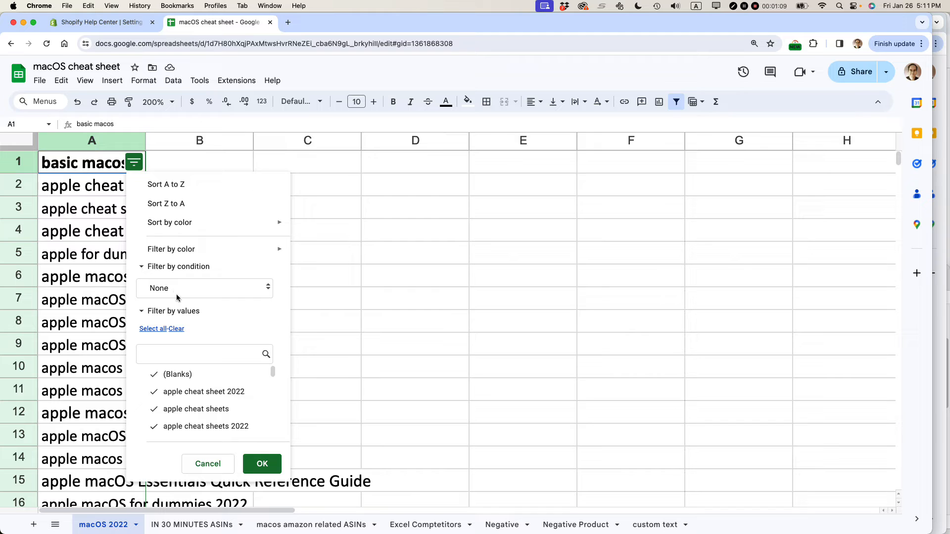
click(204, 288)
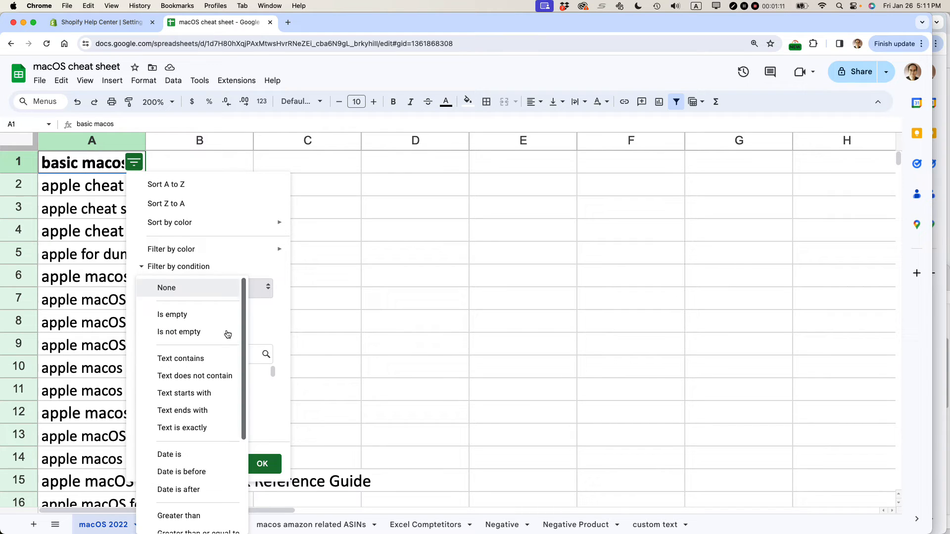
click(181, 358)
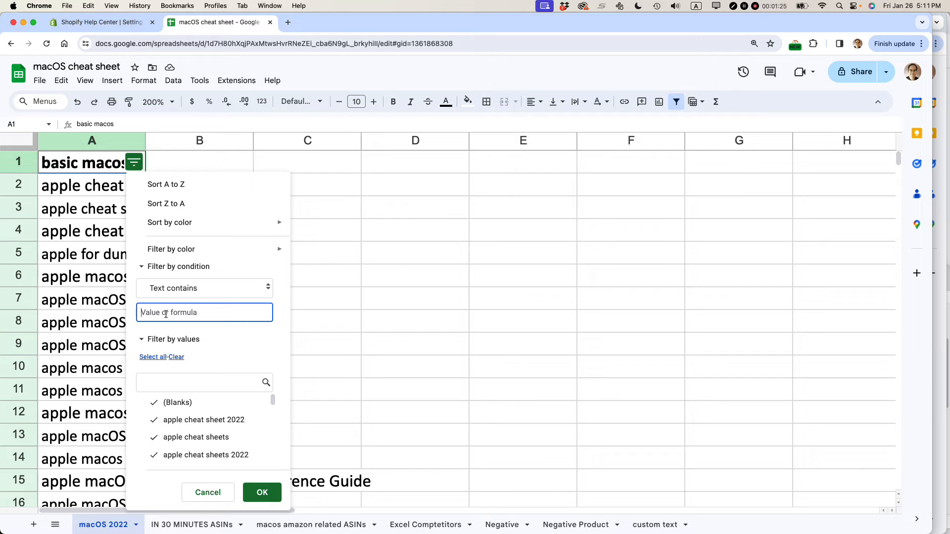
text(20)
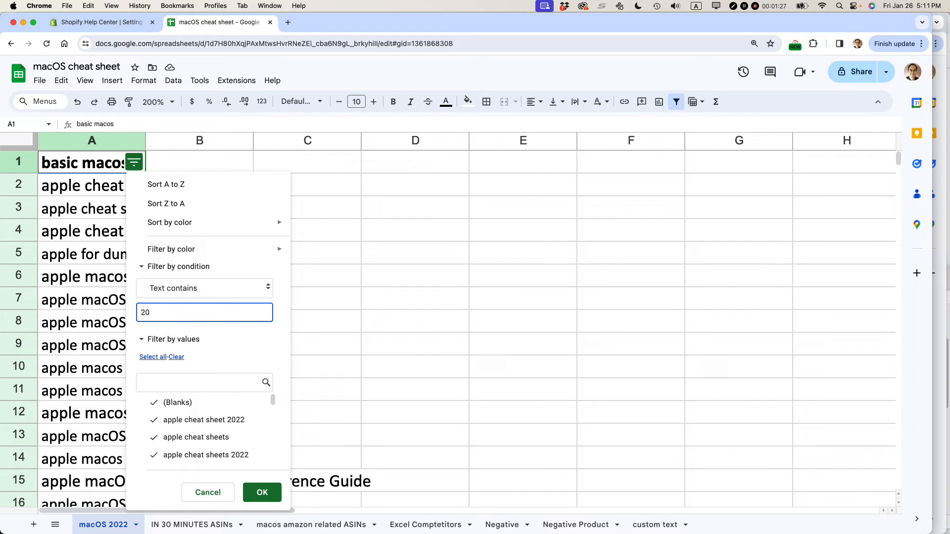
text(22)
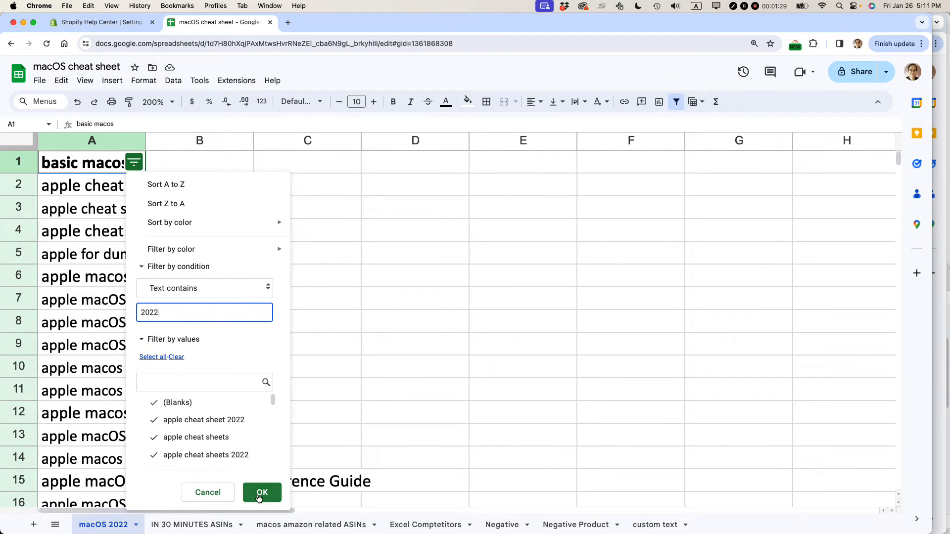
click(262, 491)
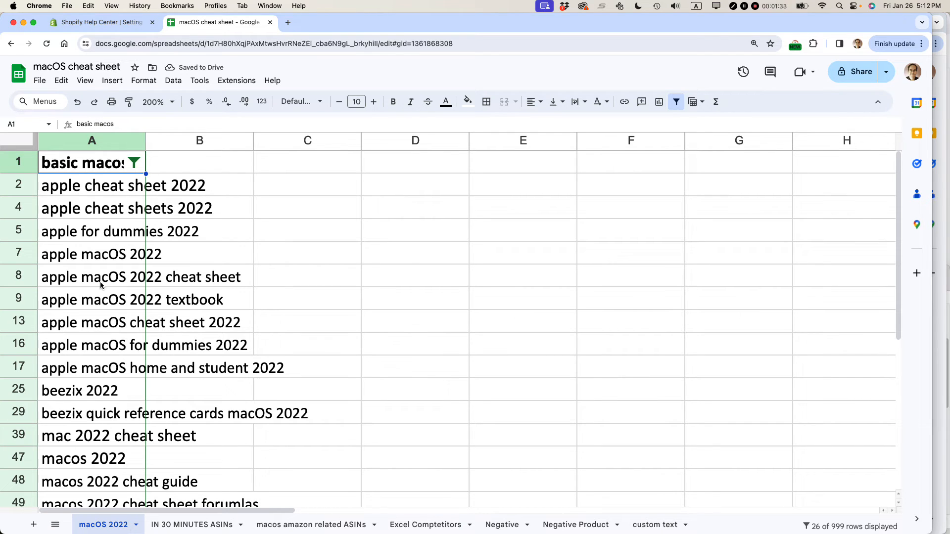
- Scroll through the 26 filtered 2022 keyword rows to the end and back to the top
scroll(down, 3)
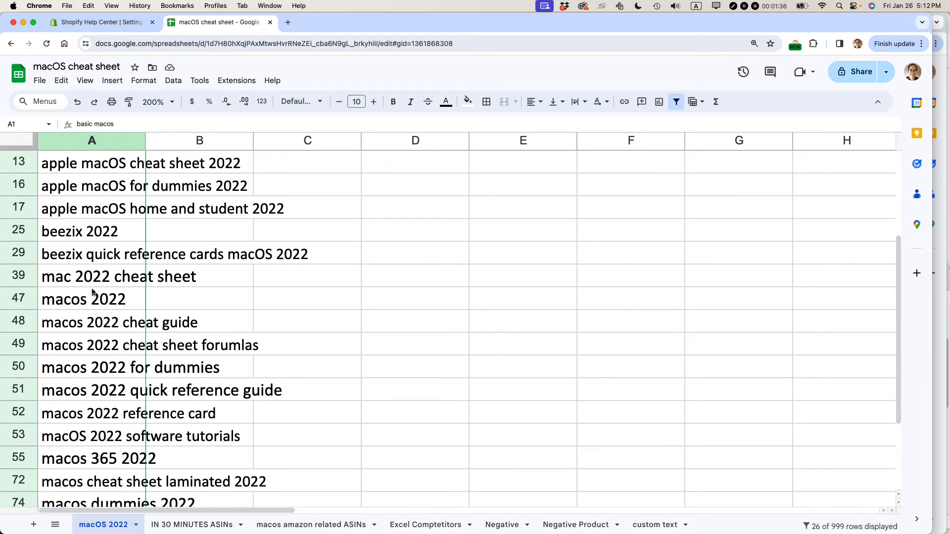
scroll(down, 3)
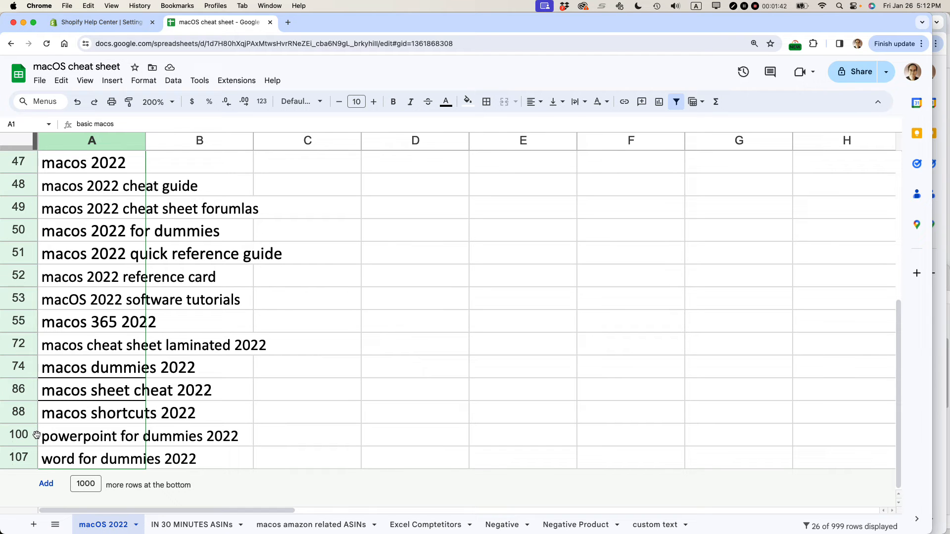
scroll(up, 3)
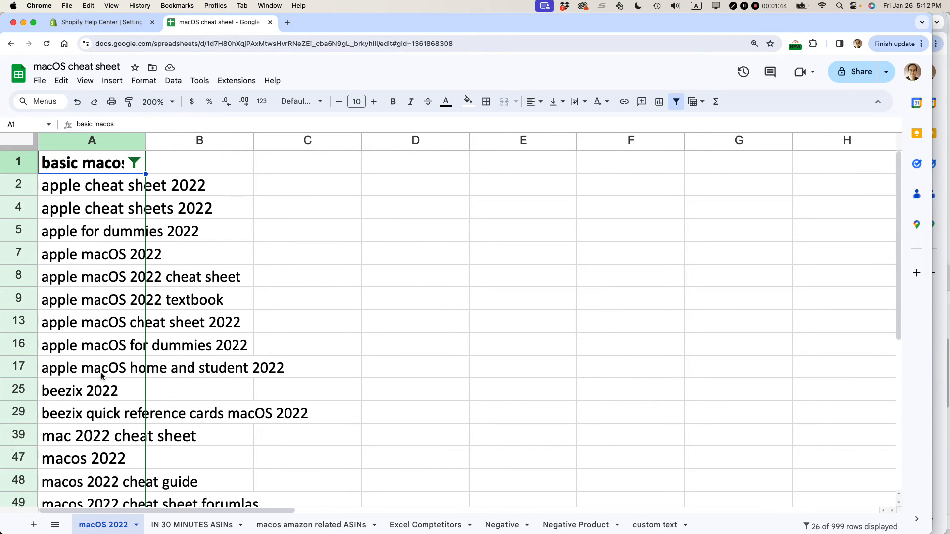
scroll(down, 3)
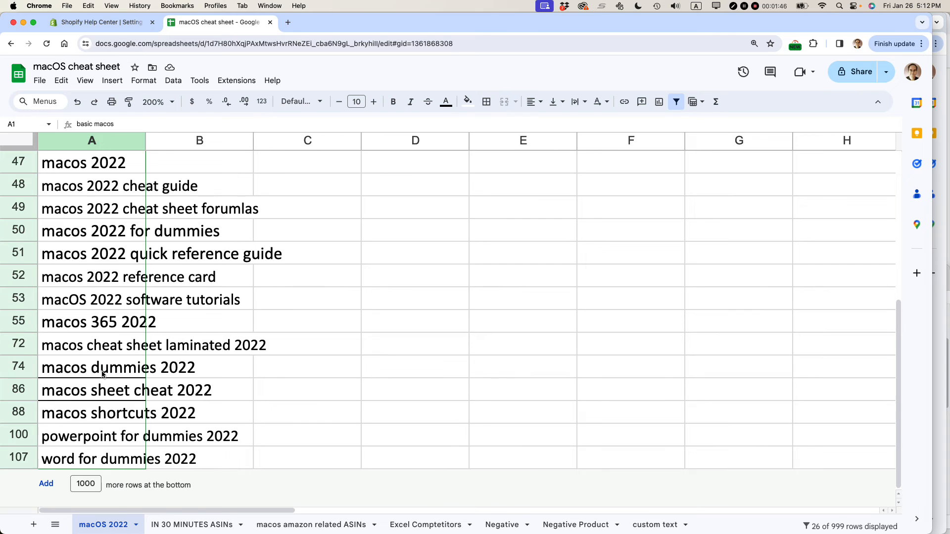
scroll(up, 3)
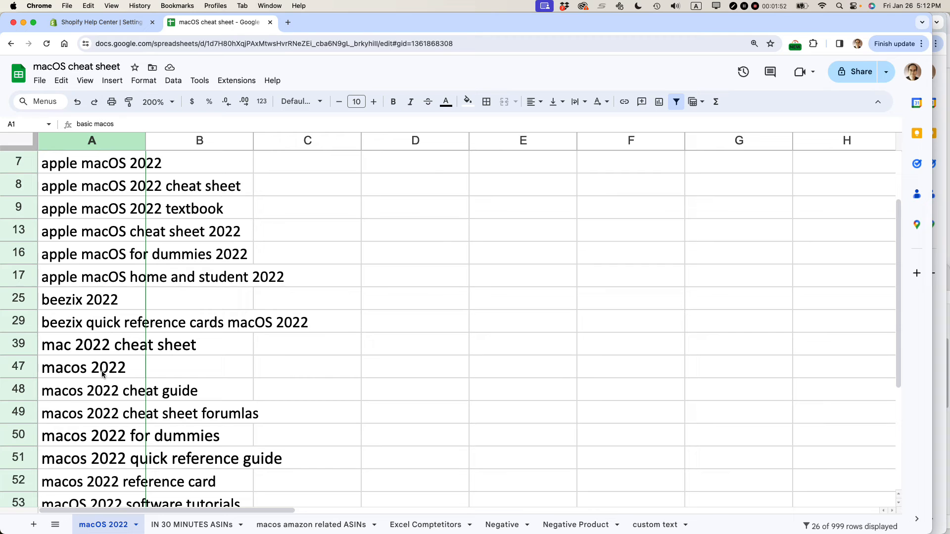
scroll(up, 3)
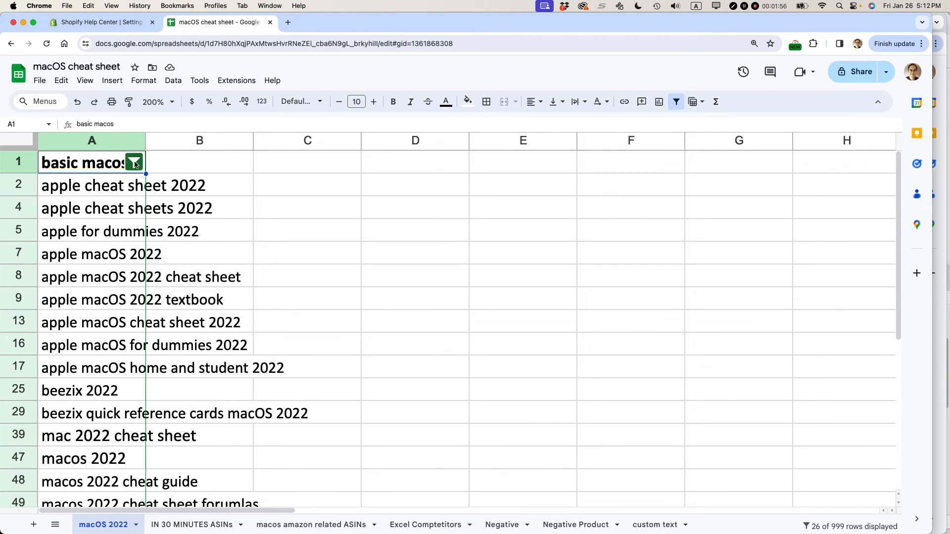
- Replace the filter value 2022 with 'apple' so only apple keywords are listed
click(134, 162)
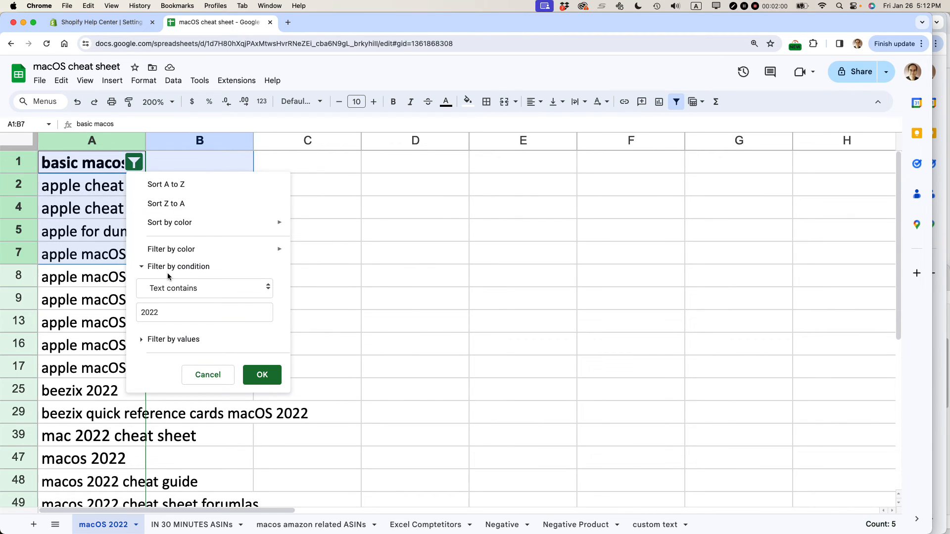
click(205, 312)
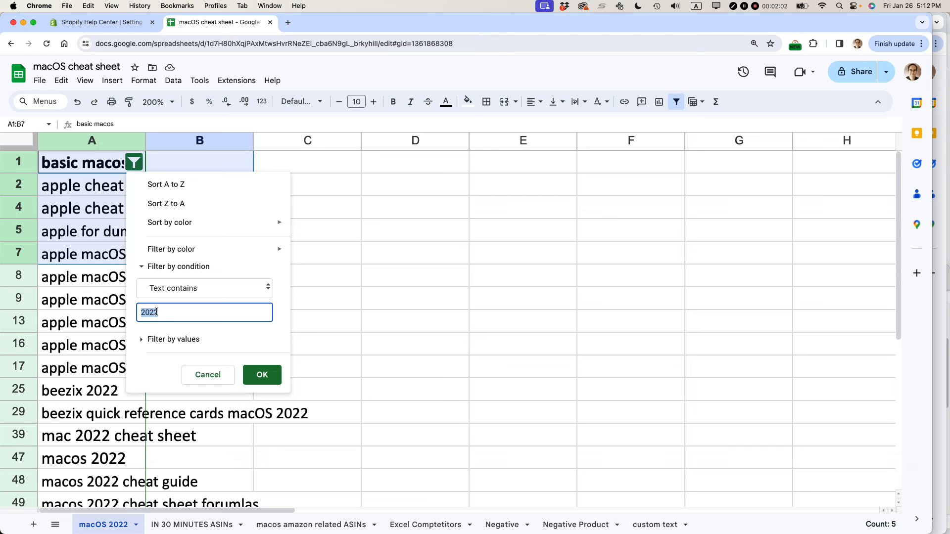
text(a)
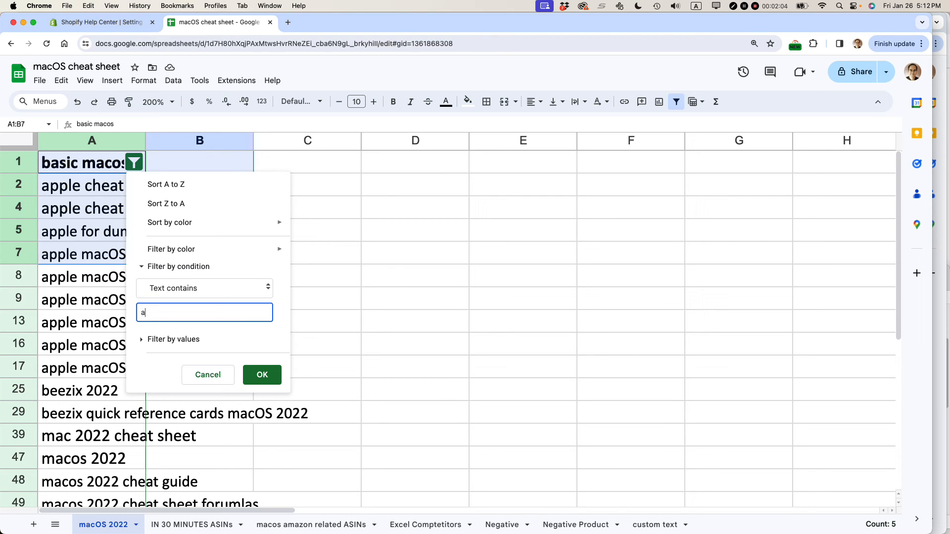
text(pple)
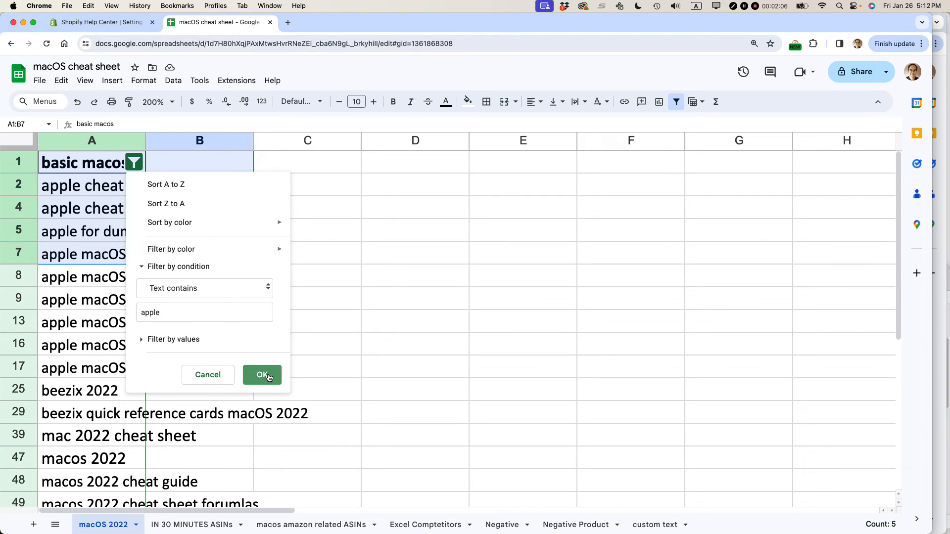
click(262, 374)
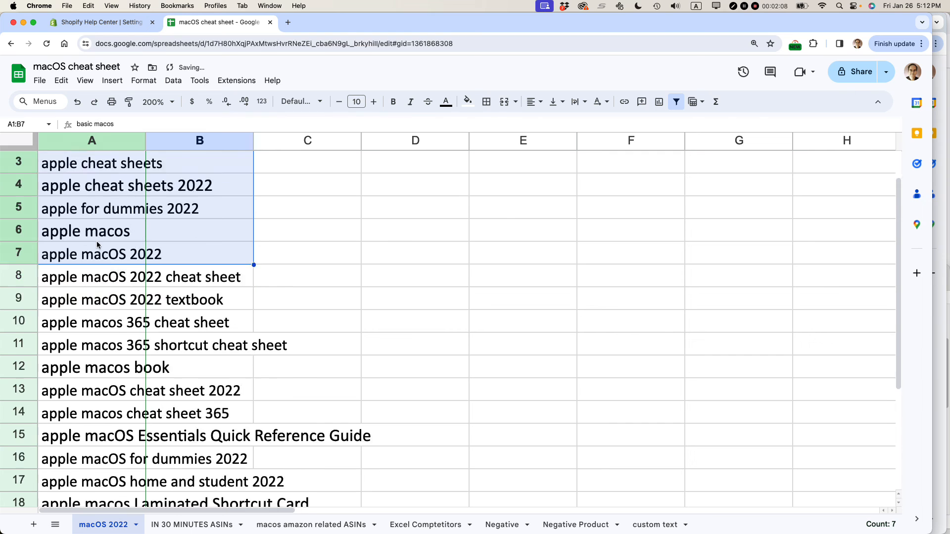
scroll(down, 3)
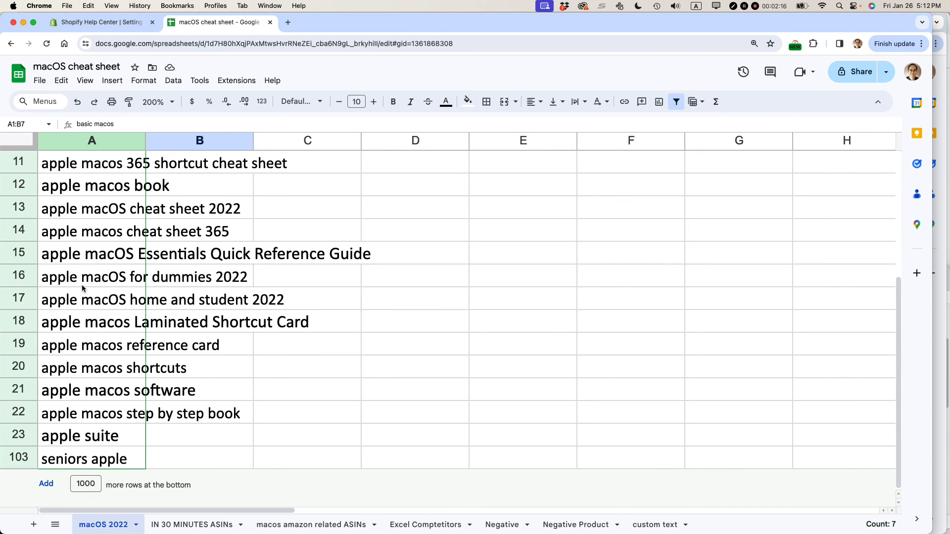
scroll(up, 3)
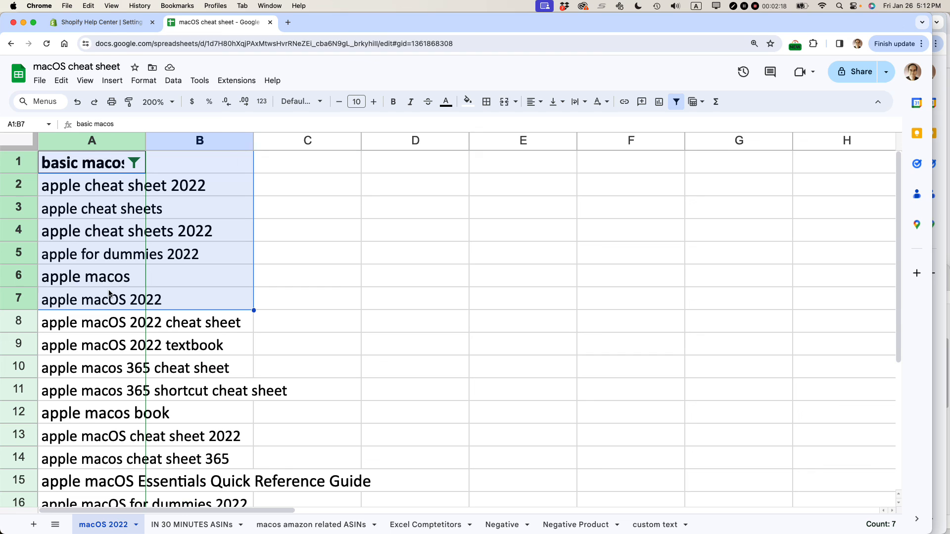